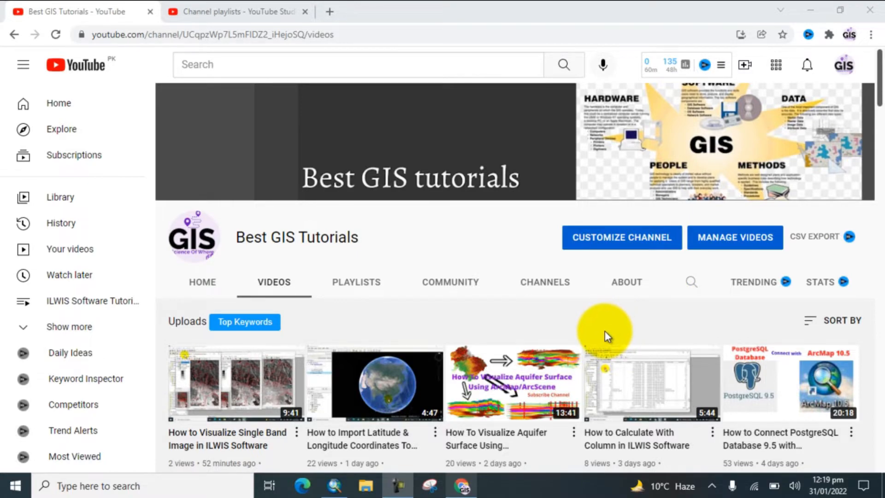
Step: Switch over to the empty ArcMap map document ready for adding data
scroll(down, 3)
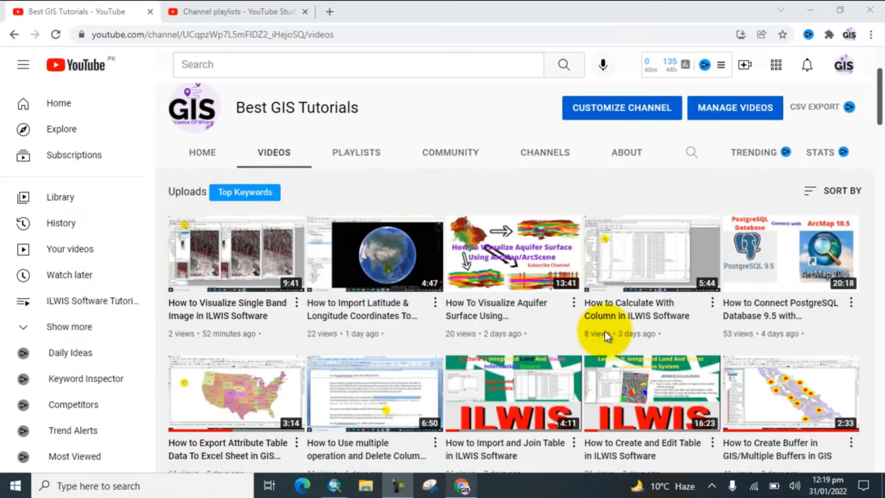
scroll(down, 3)
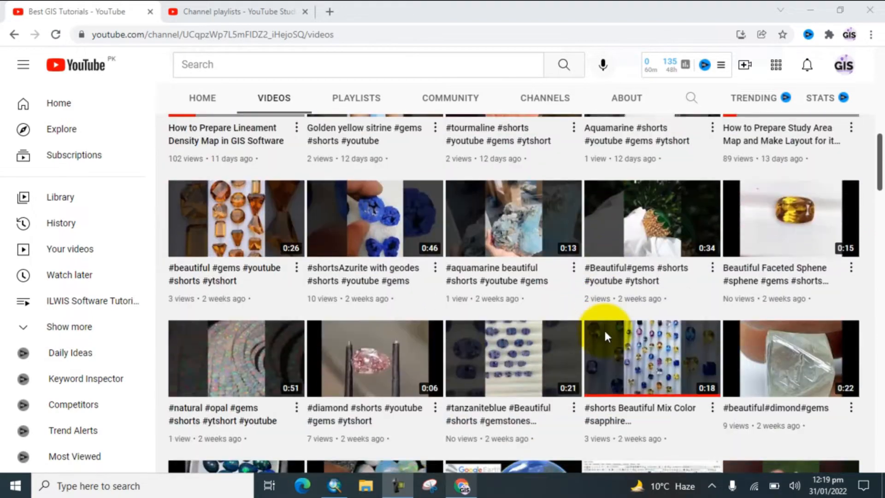
scroll(down, 3)
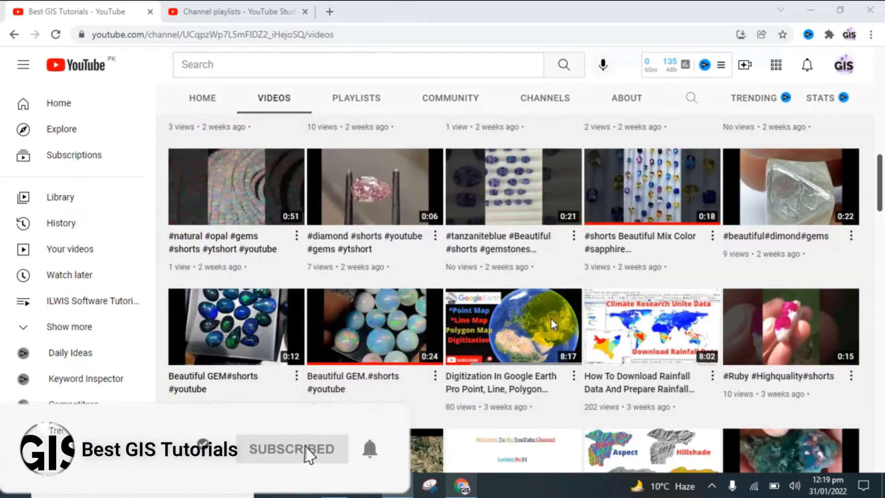
scroll(down, 3)
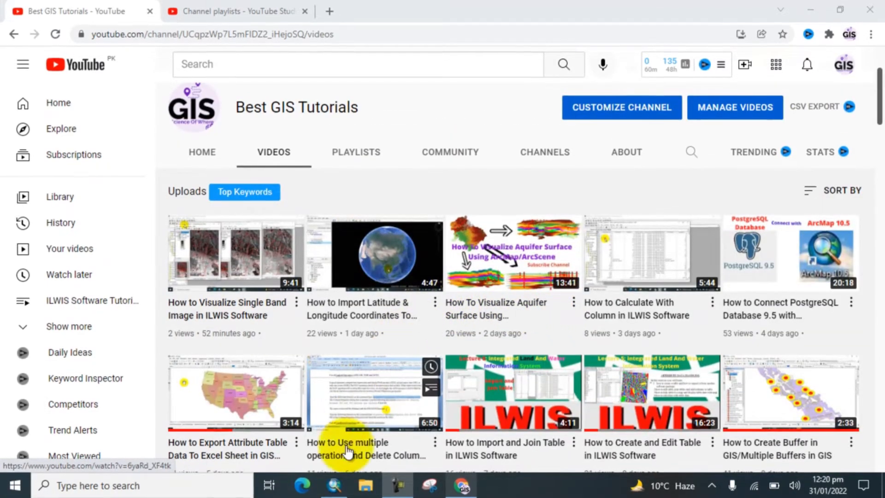
click(333, 486)
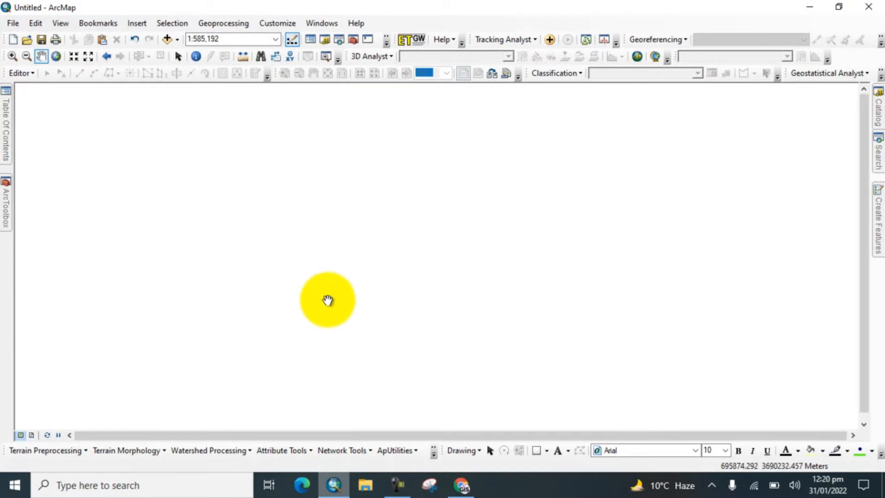
drag(327, 299, 189, 175)
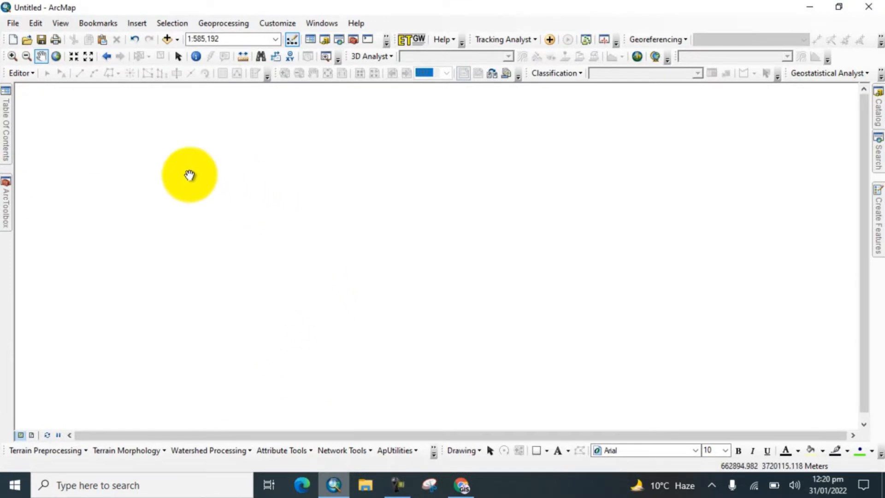
Step: Add the kohatlulc.shp land-use shapefile so its polygons display, centred on the map
click(166, 38)
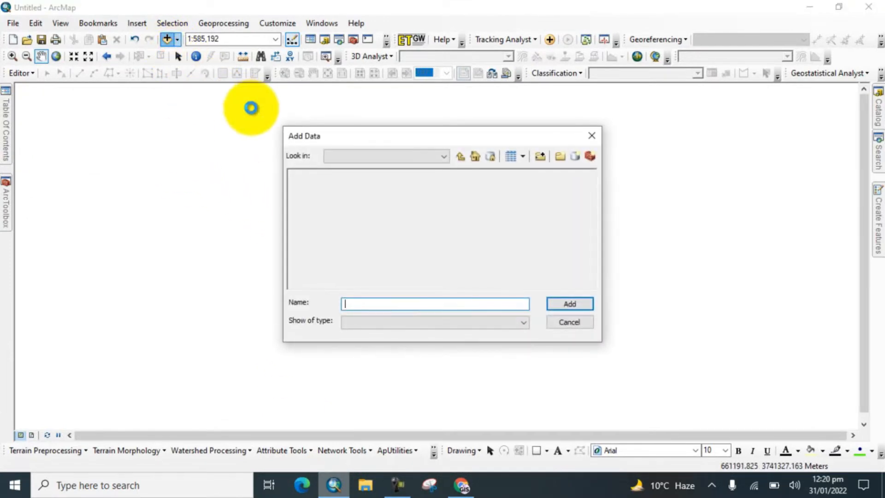
click(322, 174)
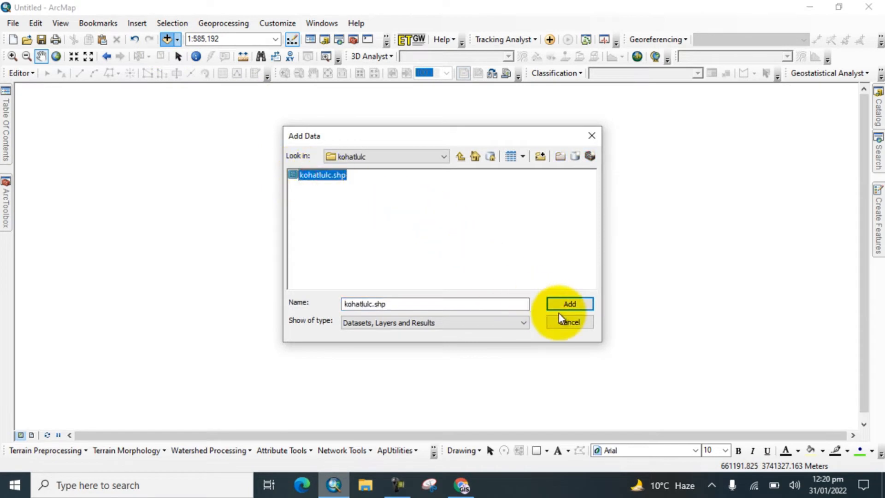
click(569, 303)
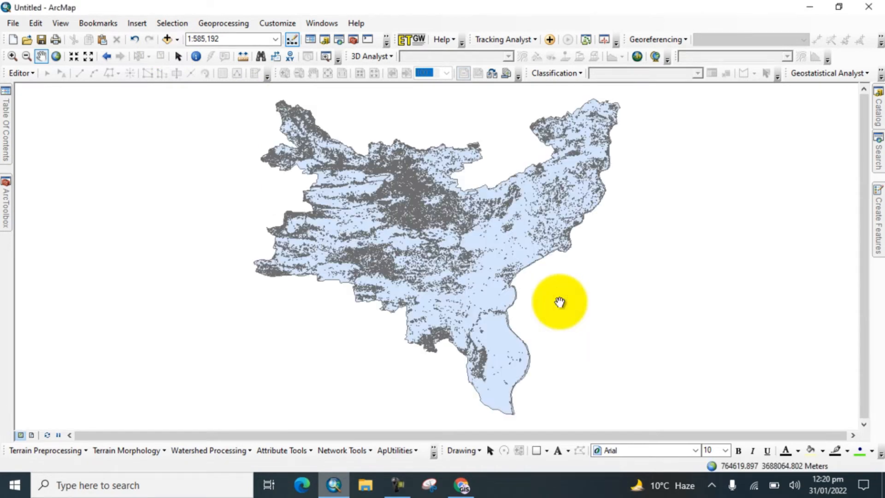
drag(559, 302, 398, 251)
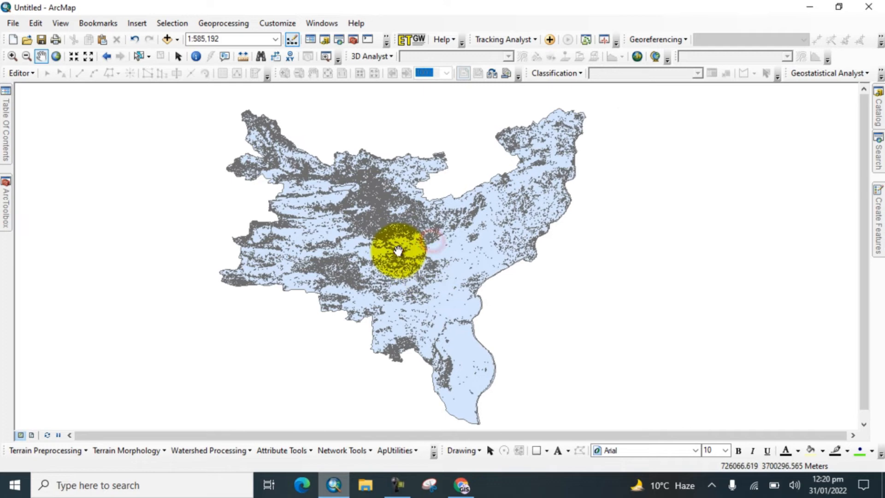
drag(398, 251, 412, 259)
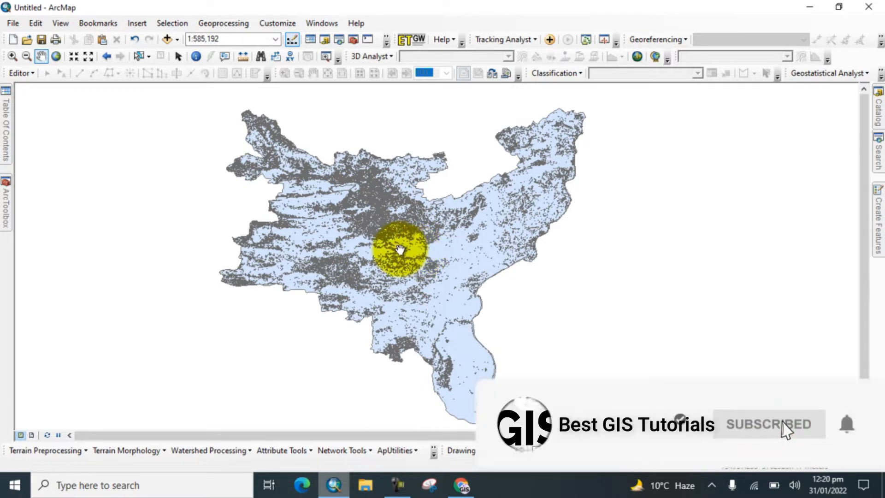
Step: Launch Feature to Raster from ArcToolbox under Conversion Tools > To Raster
click(5, 200)
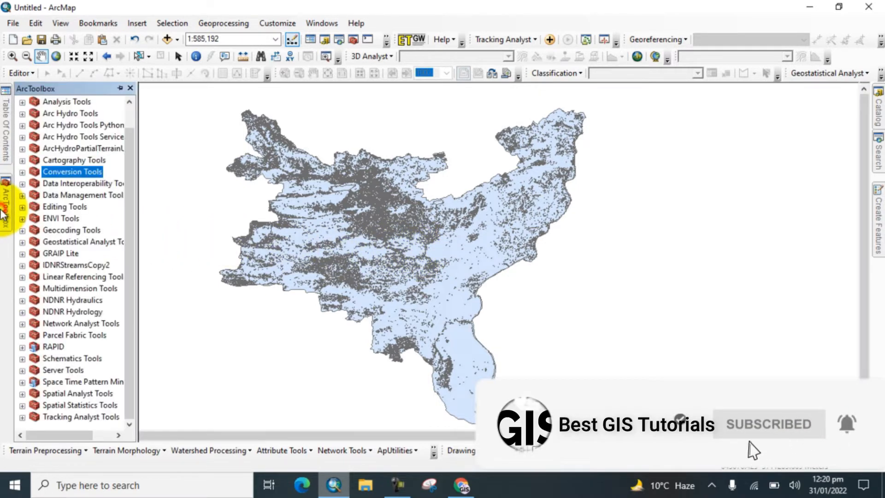
click(72, 171)
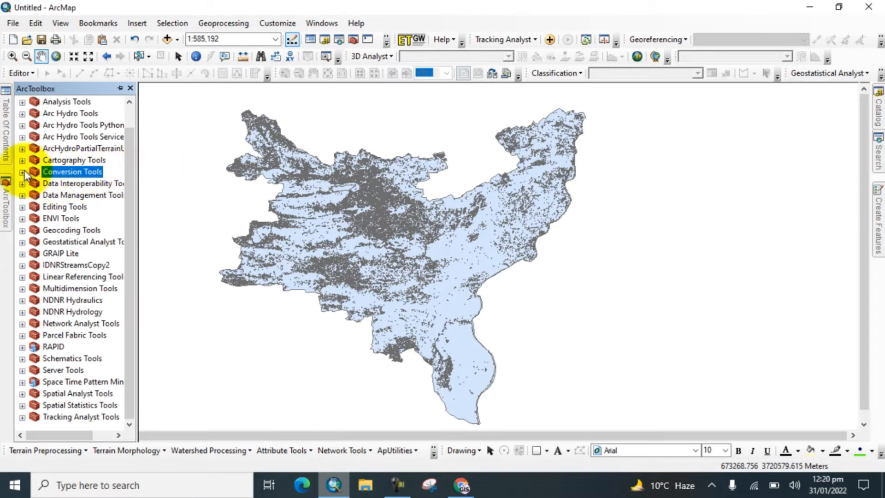
click(21, 172)
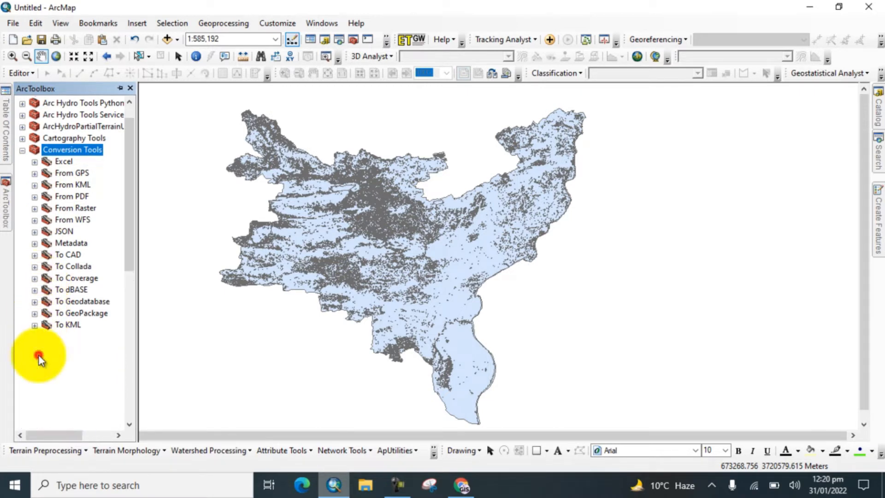
click(34, 300)
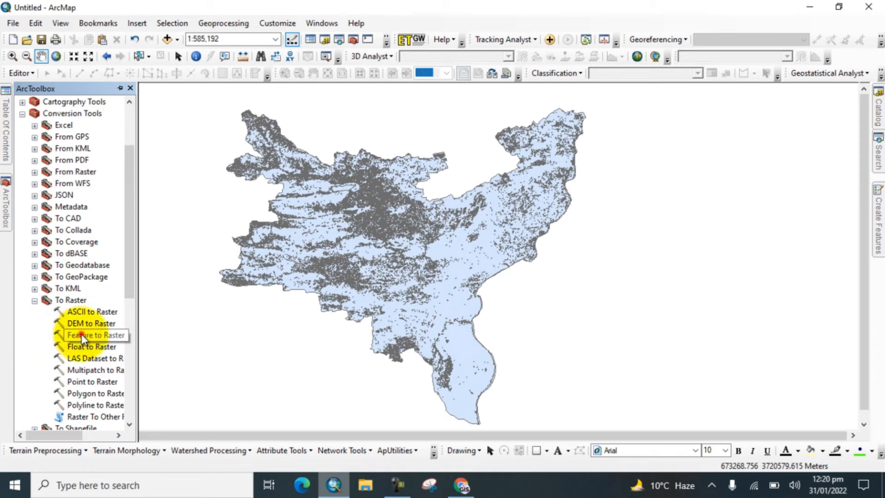
double_click(95, 335)
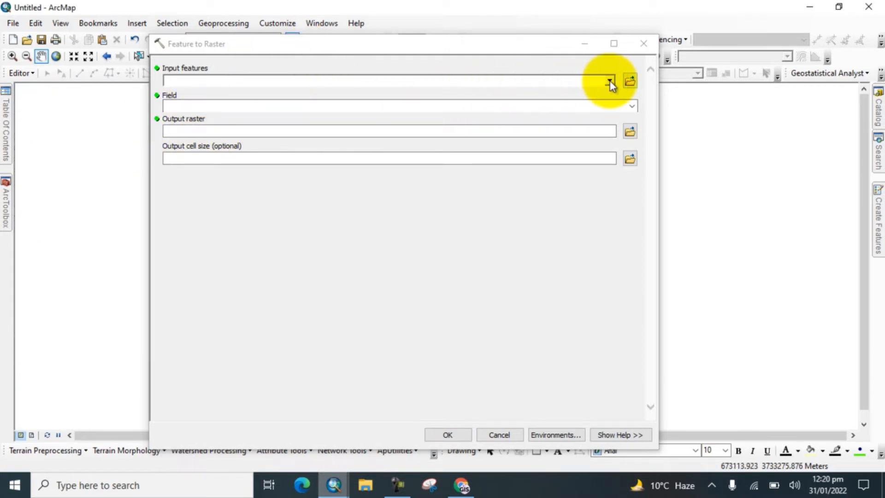
Step: Run Feature to Raster with kohatlulc as input, OBJECTID field and Feature_shp2 output
click(609, 80)
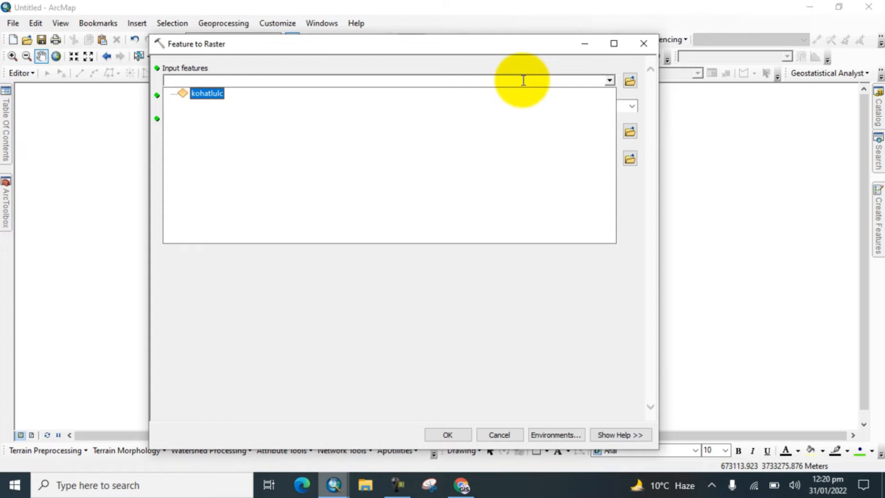
click(206, 93)
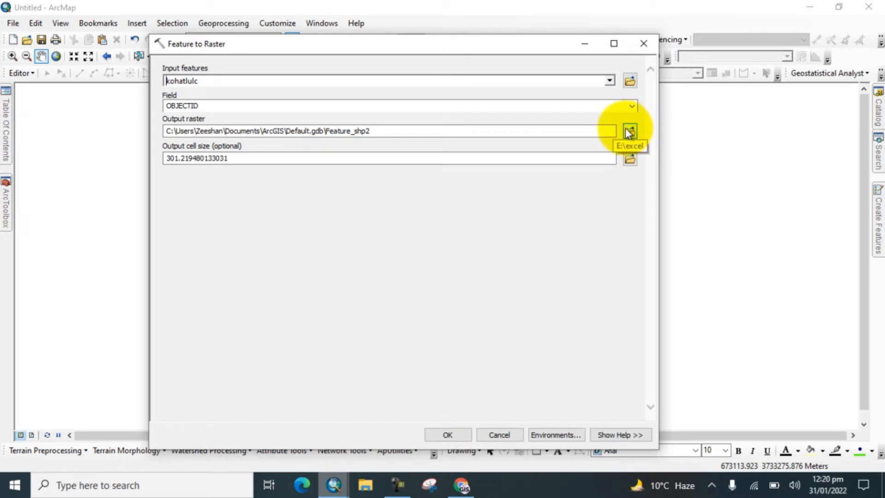
mouse_move(451, 320)
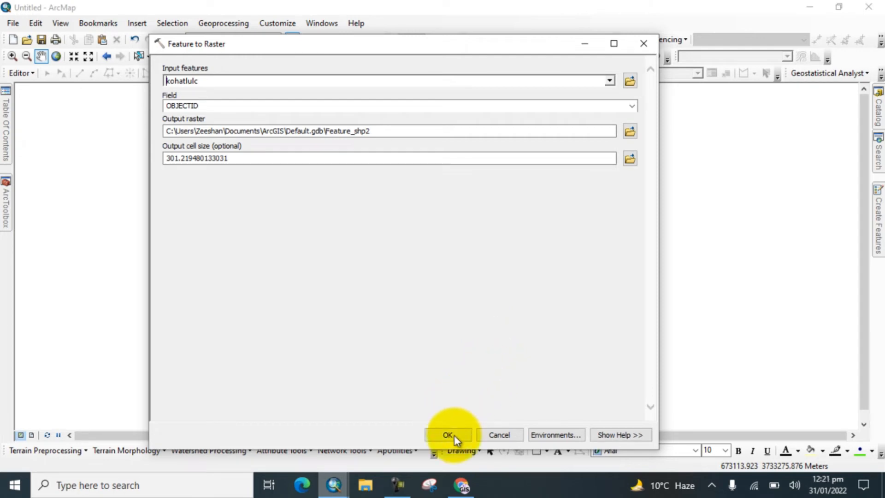
click(448, 435)
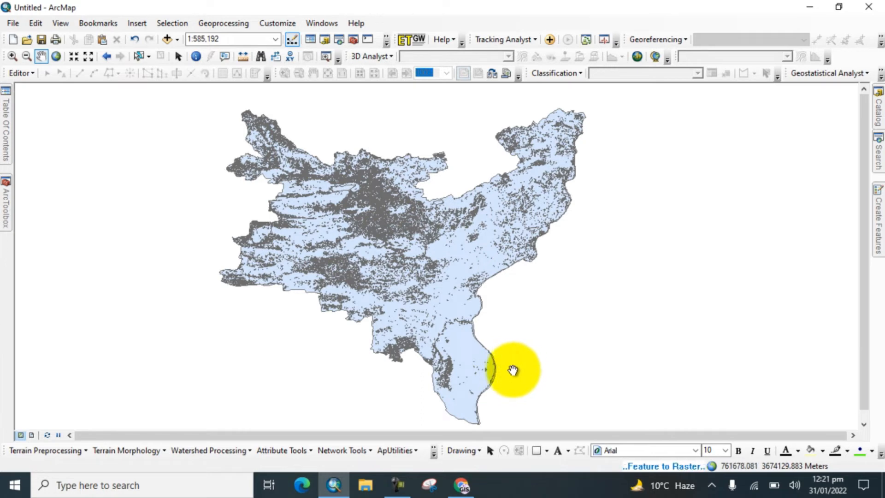
Step: Show the Table Of Contents listing the new Feature_shp2 raster with values 1 to 4
drag(511, 370, 497, 370)
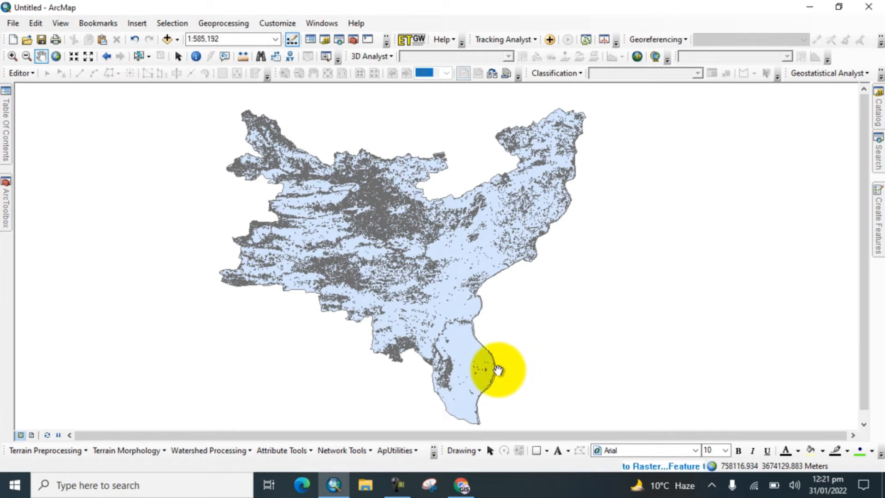
drag(500, 370, 480, 370)
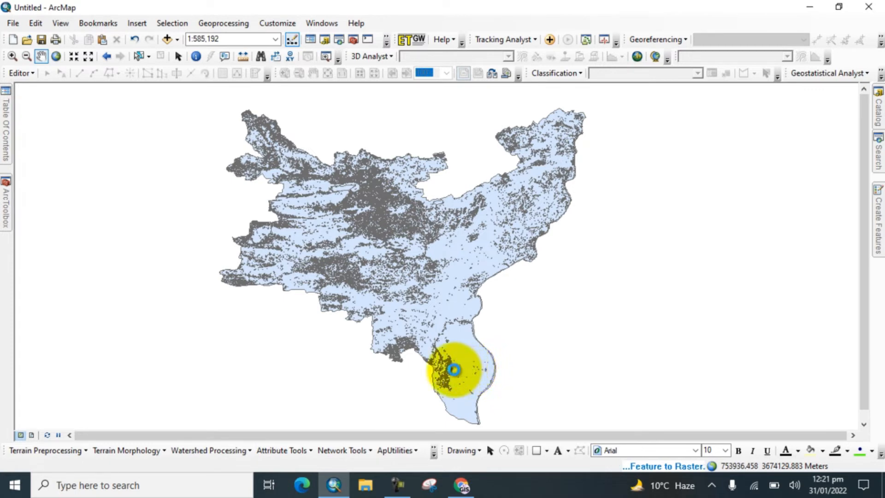
drag(455, 370, 423, 341)
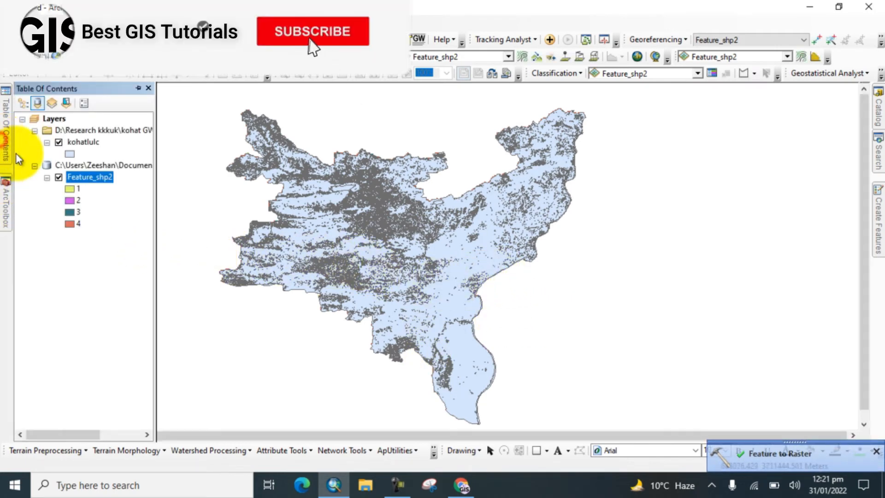
click(312, 31)
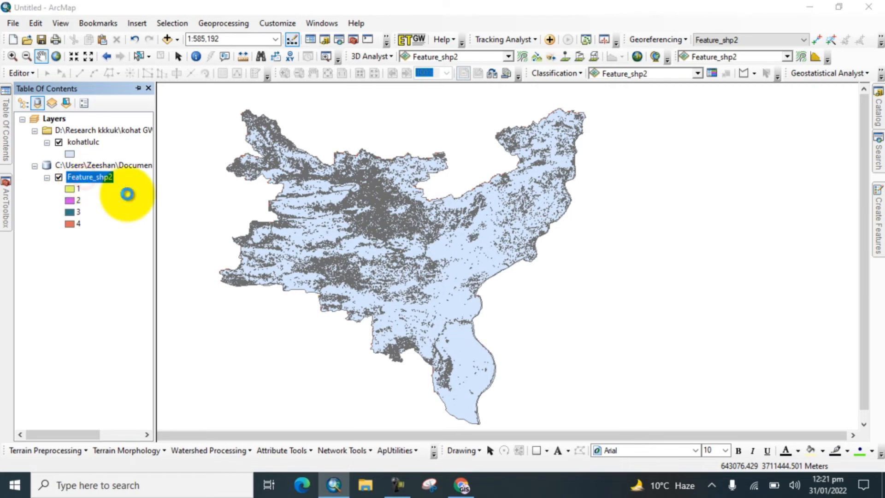
Step: Give Feature_shp2 a four-class classified symbology with the green-yellow-red colour ramp
double_click(90, 178)
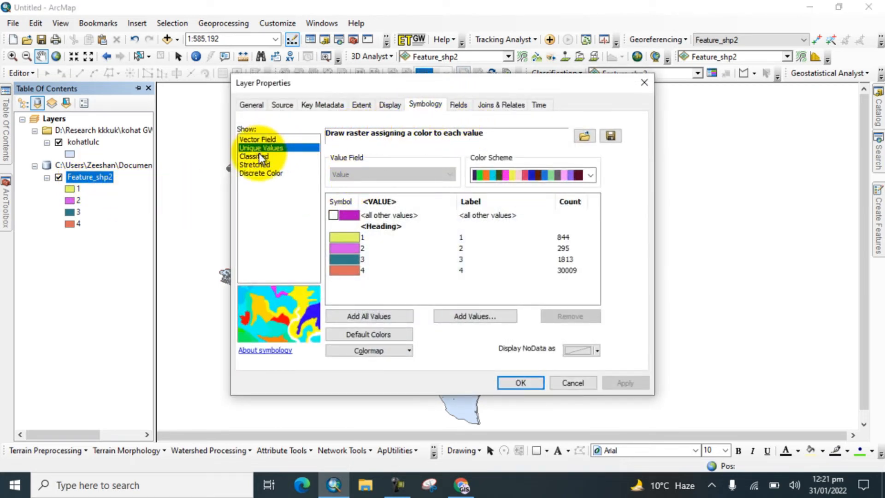
click(254, 156)
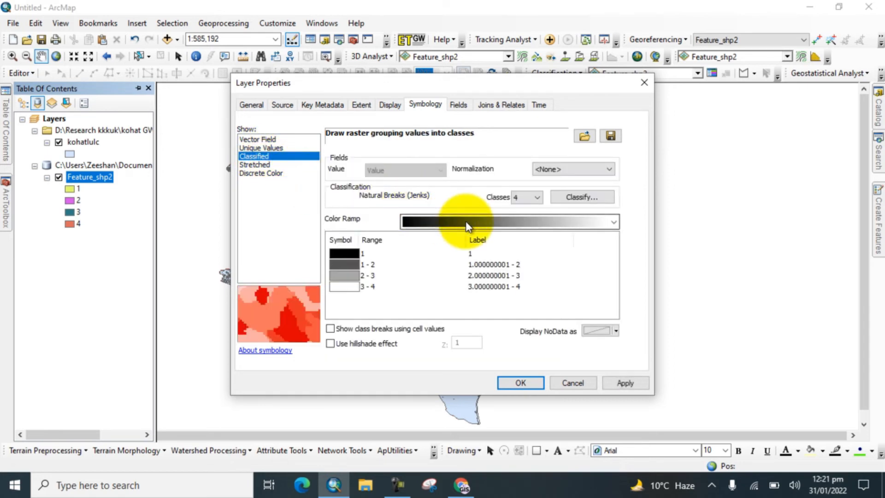
click(612, 222)
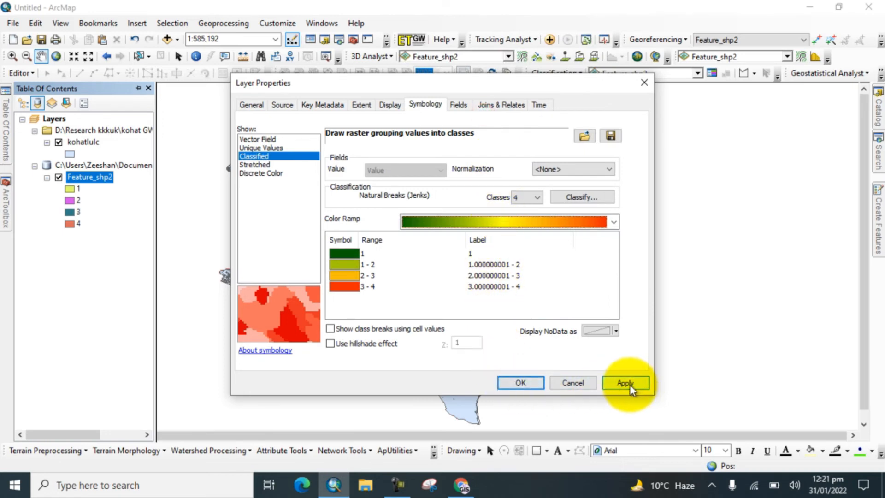
click(625, 383)
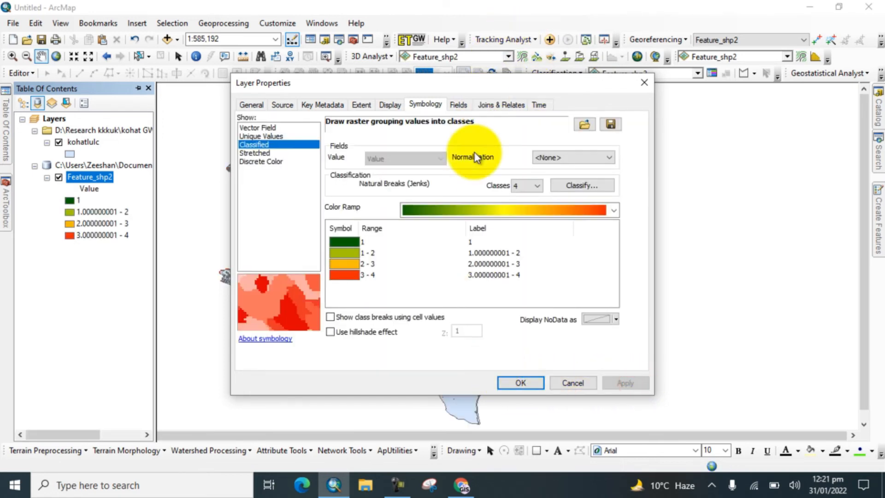
click(519, 382)
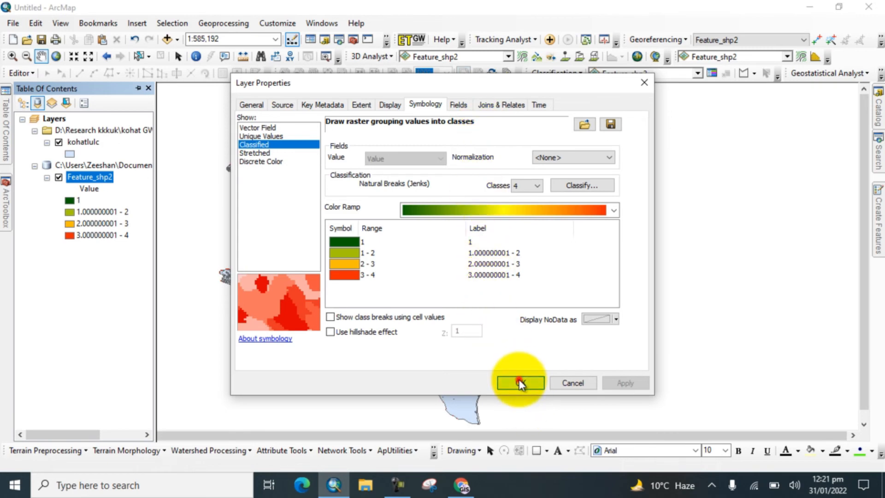
click(519, 382)
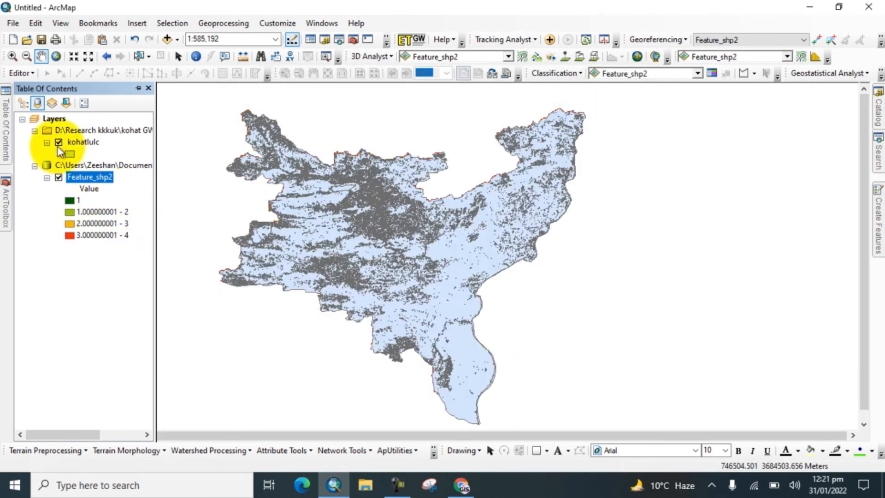
Step: Switch off kohatlulc and bring up the Feature_shp2 attribute table
click(59, 142)
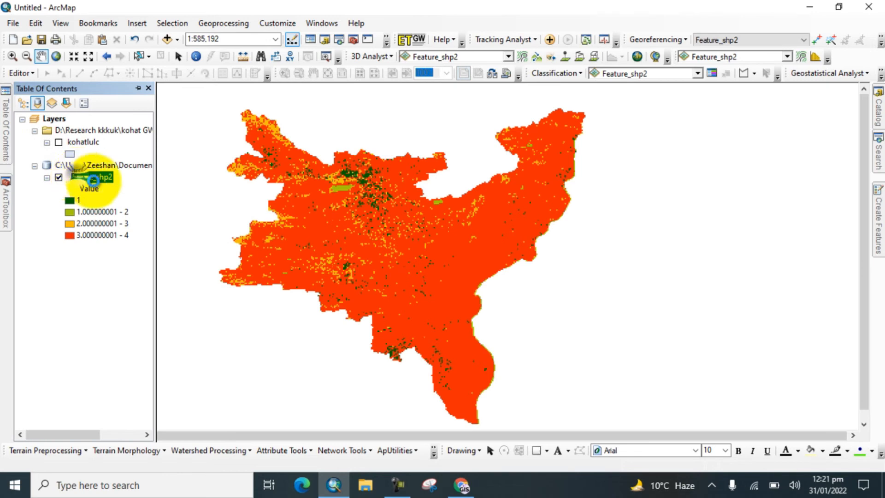
right_click(88, 177)
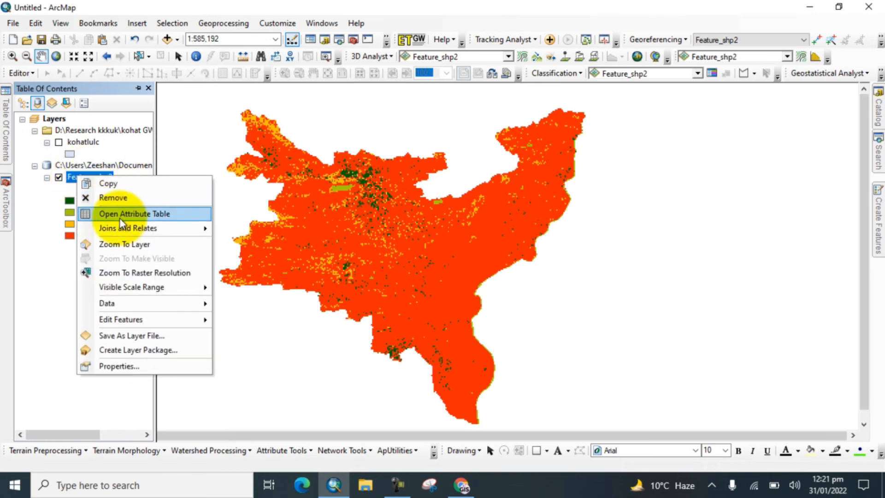
click(134, 213)
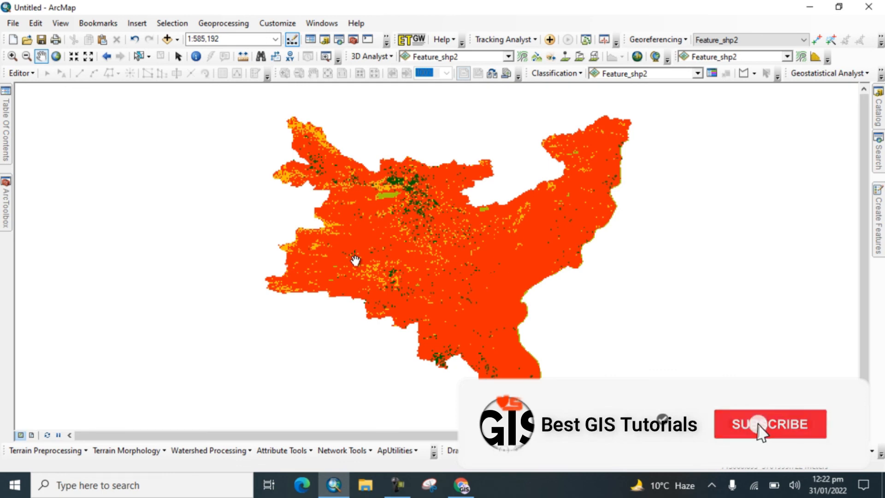
click(769, 424)
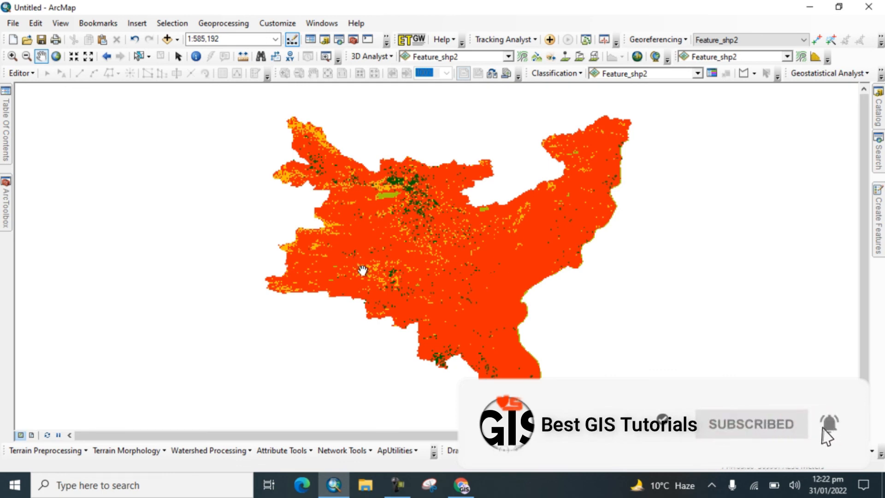